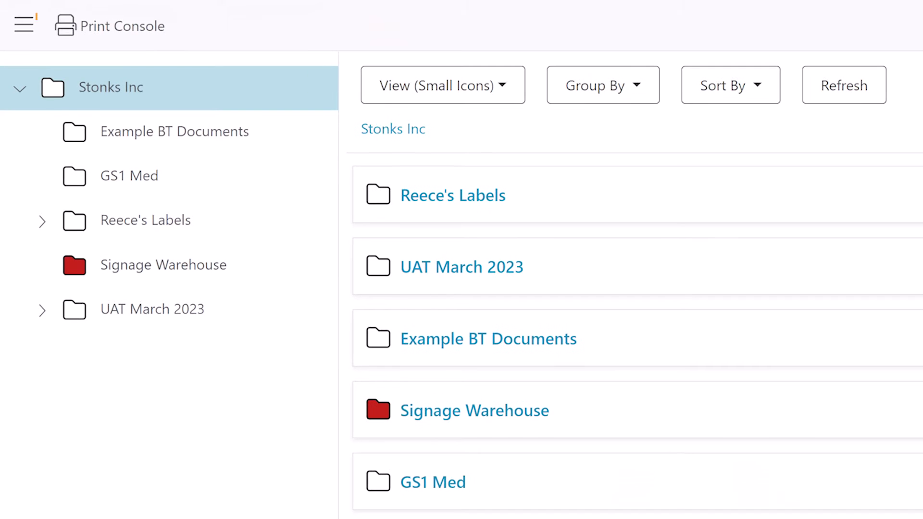
Step: Open the hamburger navigation menu listing Print Console, Manage Files, Settings and Manage Cloud Account
{"action": "left_click", "coordinate": [24, 26]}
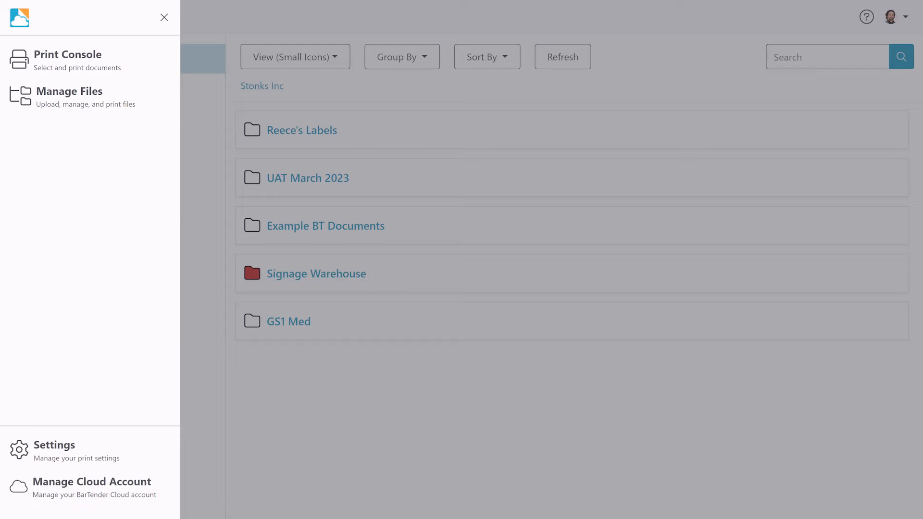
Step: Choose Print Console from the navigation menu to show the Stonks Inc folder list again
{"action": "left_click", "coordinate": [68, 58]}
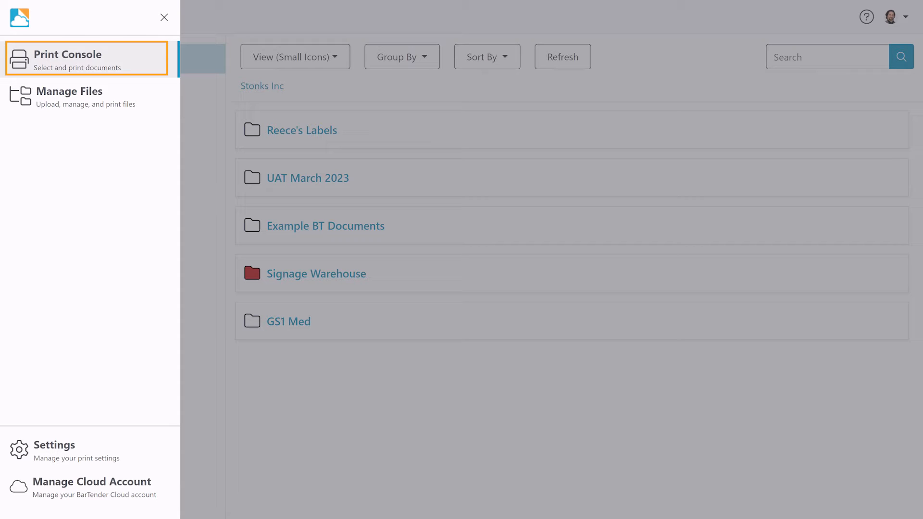
{"action": "left_click", "coordinate": [86, 97]}
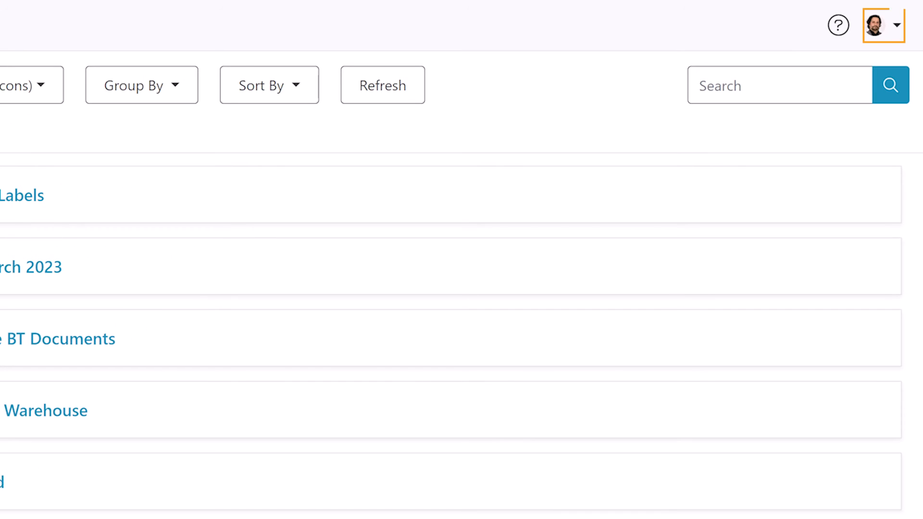
Step: Open the top-right avatar dropdown showing profile, desktop app download, sign-out and privacy policy
{"action": "left_click", "coordinate": [877, 25]}
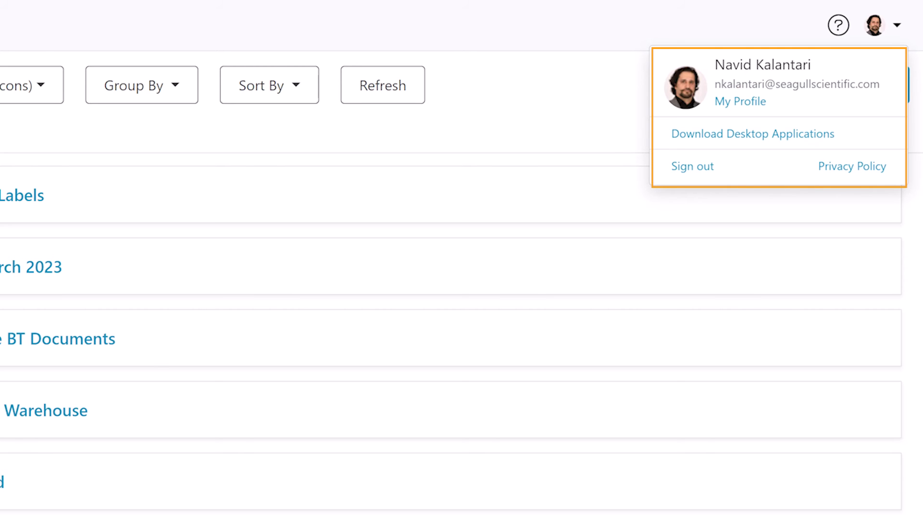
{"action": "mouse_move", "coordinate": [740, 102]}
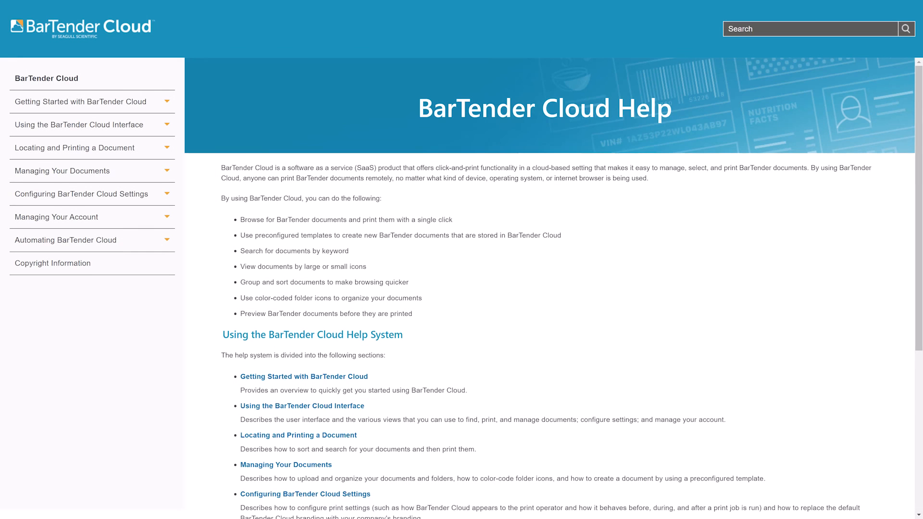
Step: On the help home page, expand the Getting Started with BarTender Cloud sidebar topic
{"action": "scroll", "scroll_direction": "down", "scroll_amount": 3}
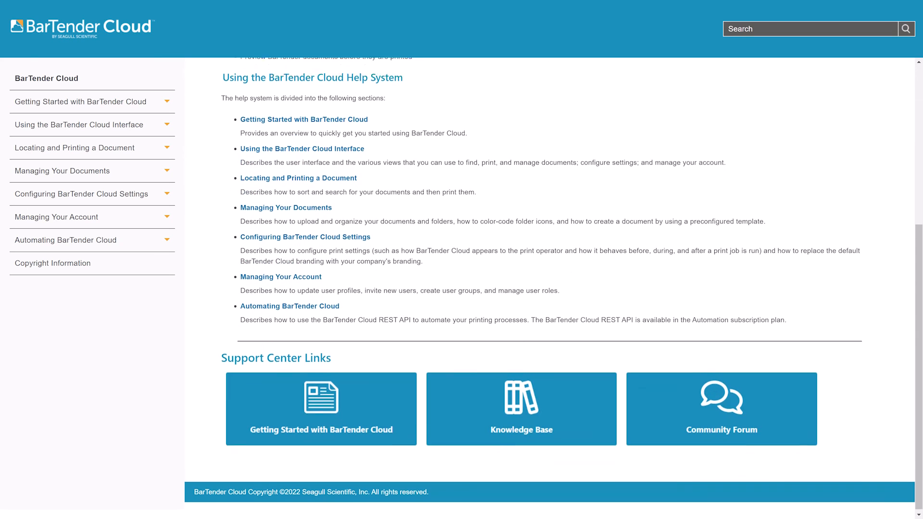
{"action": "scroll", "scroll_direction": "down", "scroll_amount": 3}
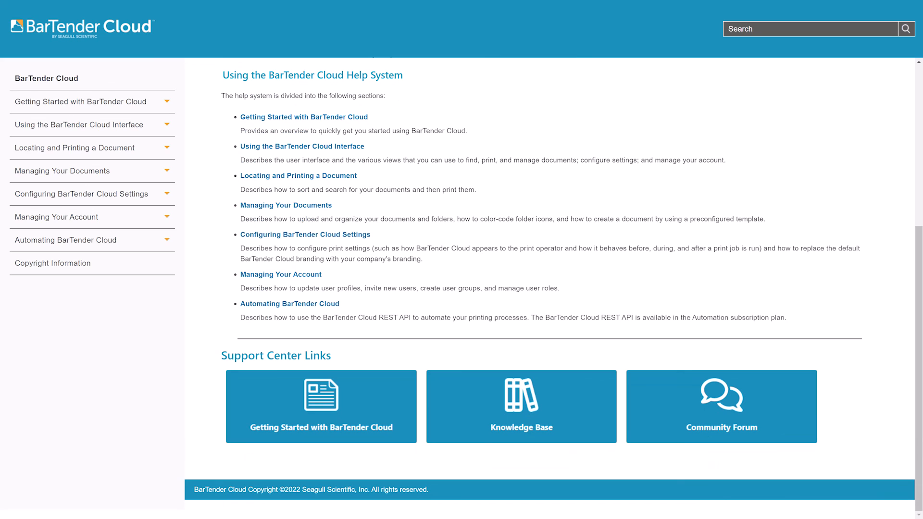
{"action": "mouse_move", "coordinate": [81, 101]}
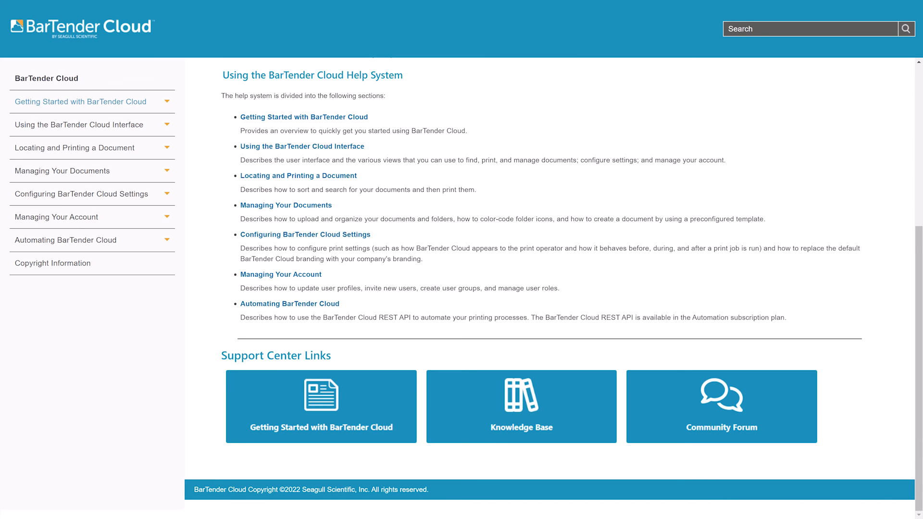
{"action": "left_click", "coordinate": [81, 101]}
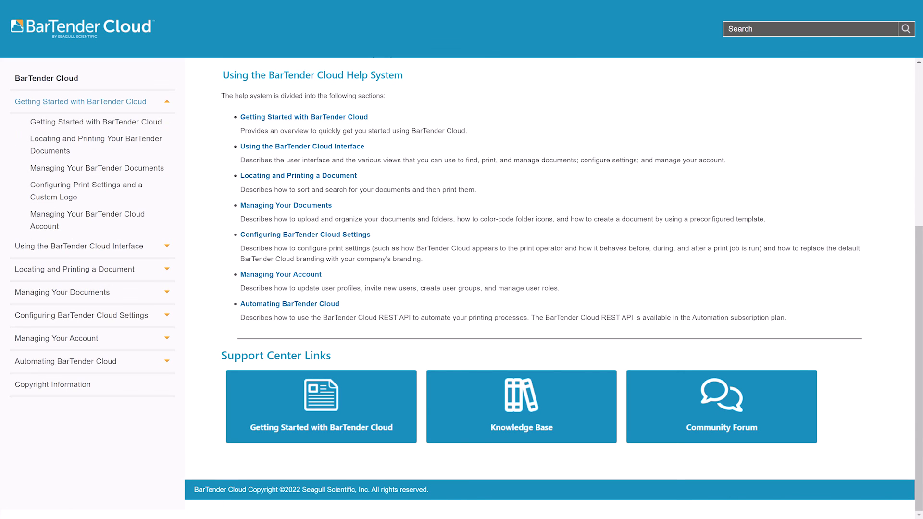